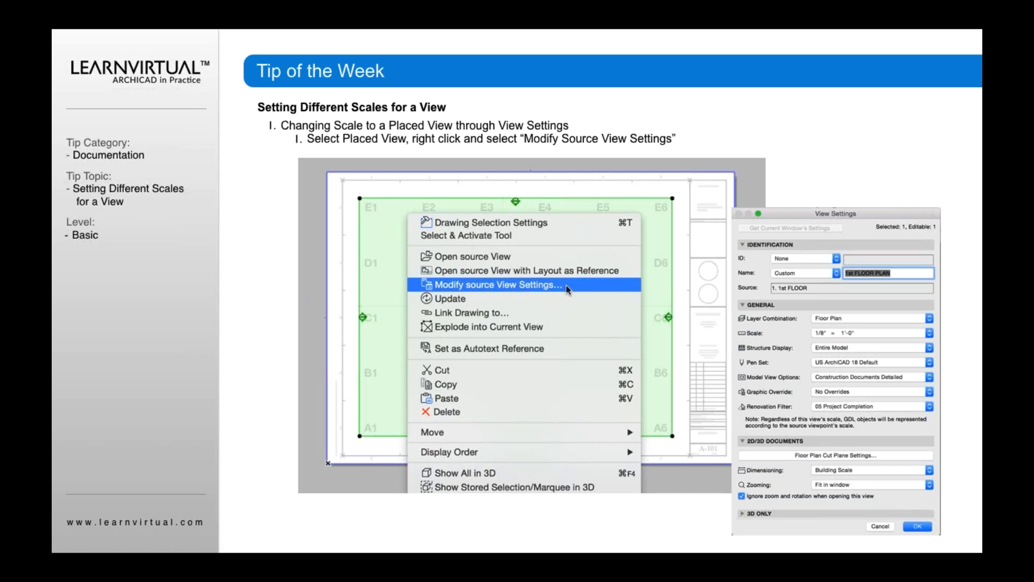
mouse_move(876, 239)
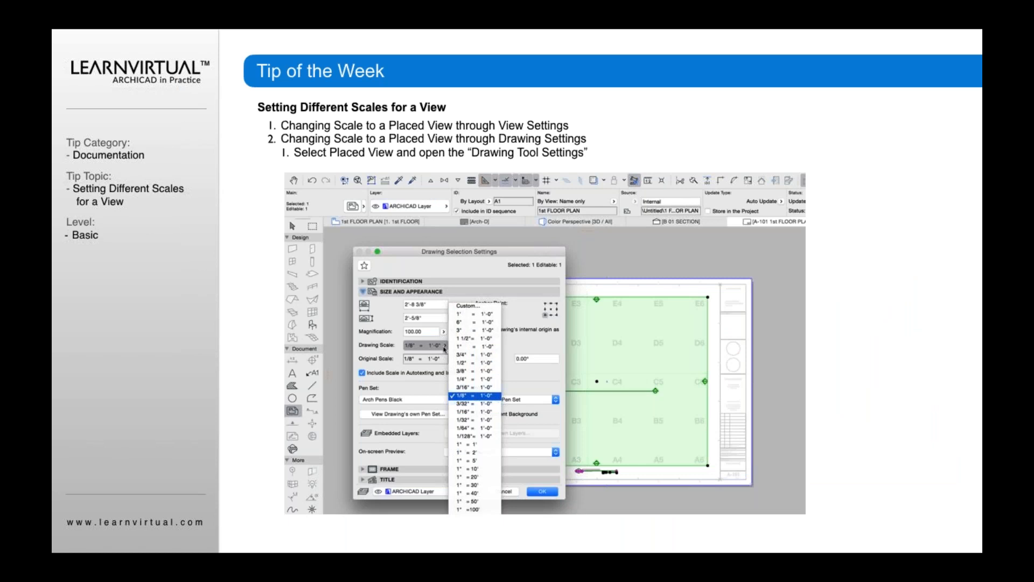
mouse_move(558, 300)
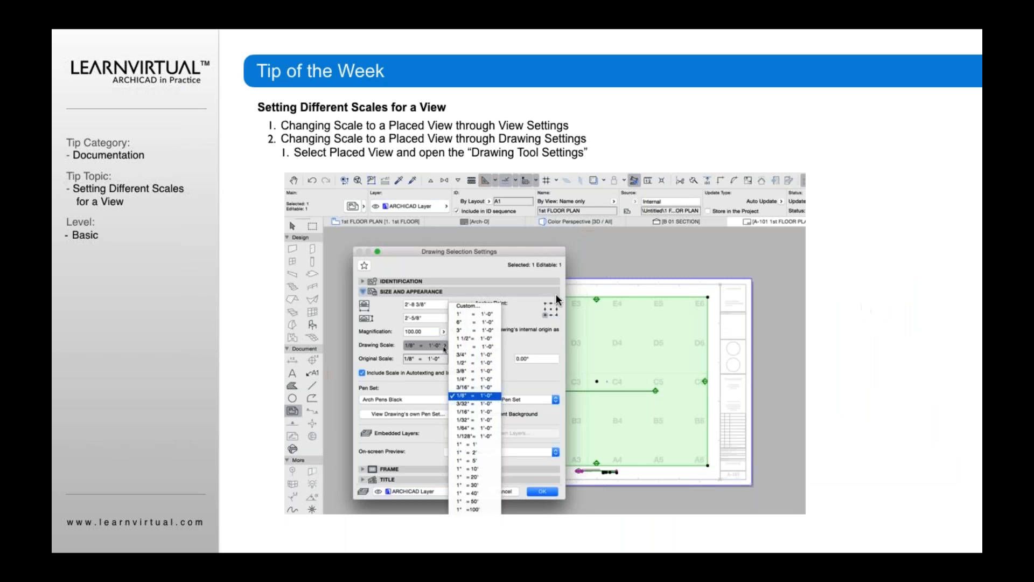
mouse_move(482, 320)
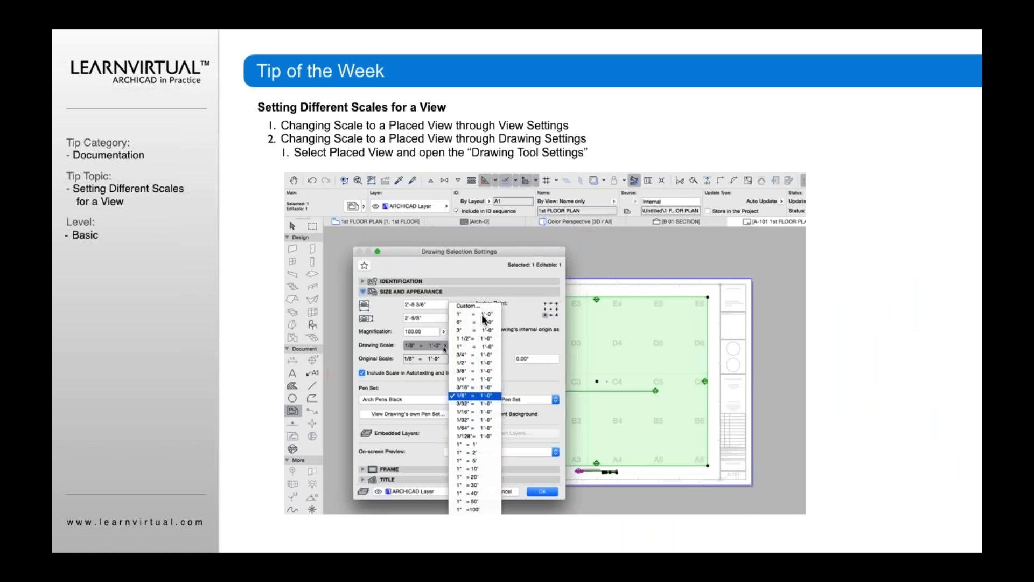
mouse_move(477, 473)
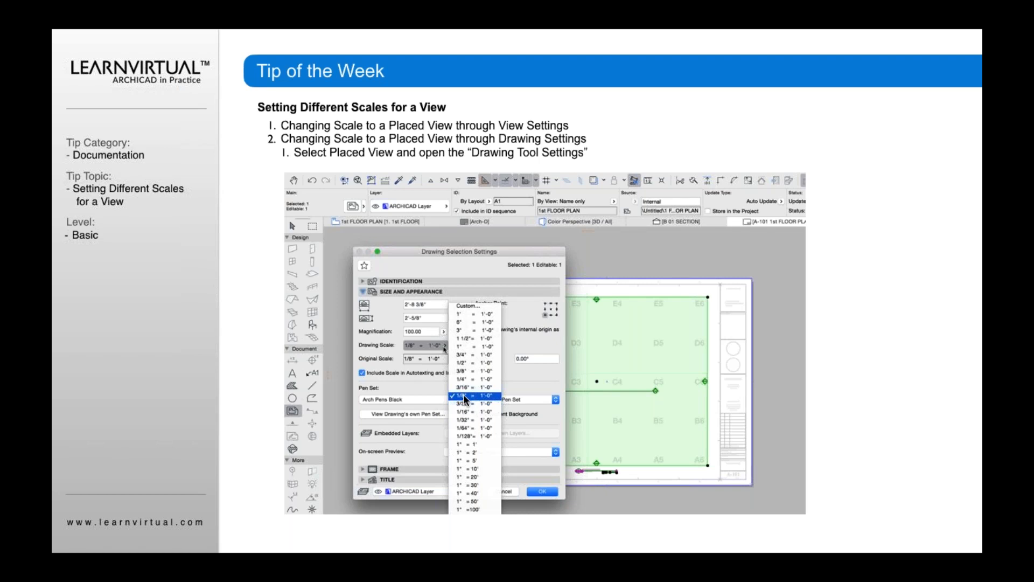
mouse_move(465, 381)
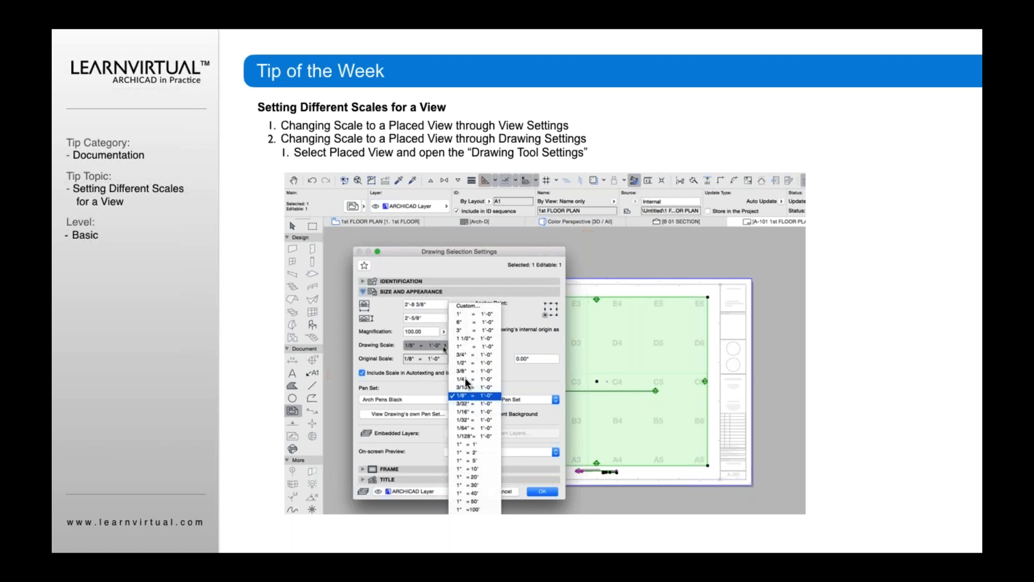